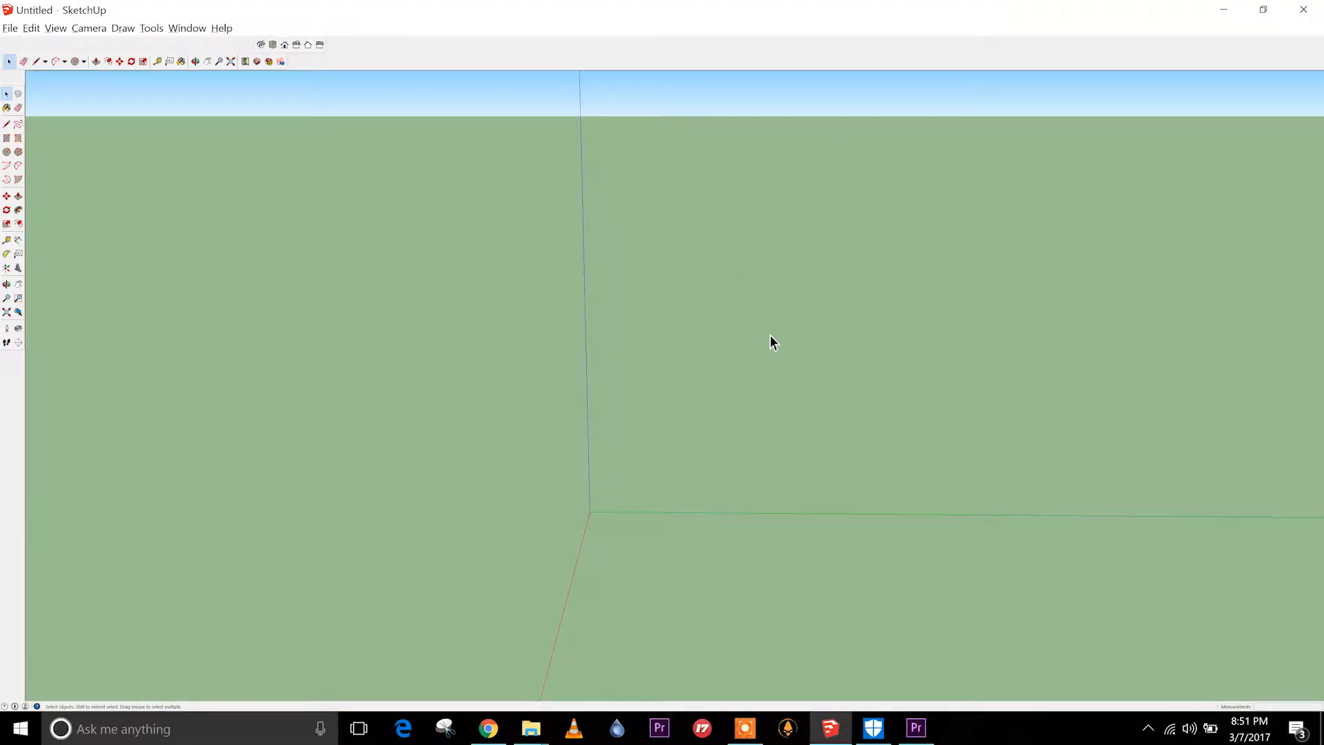
pyautogui.moveTo(667, 336)
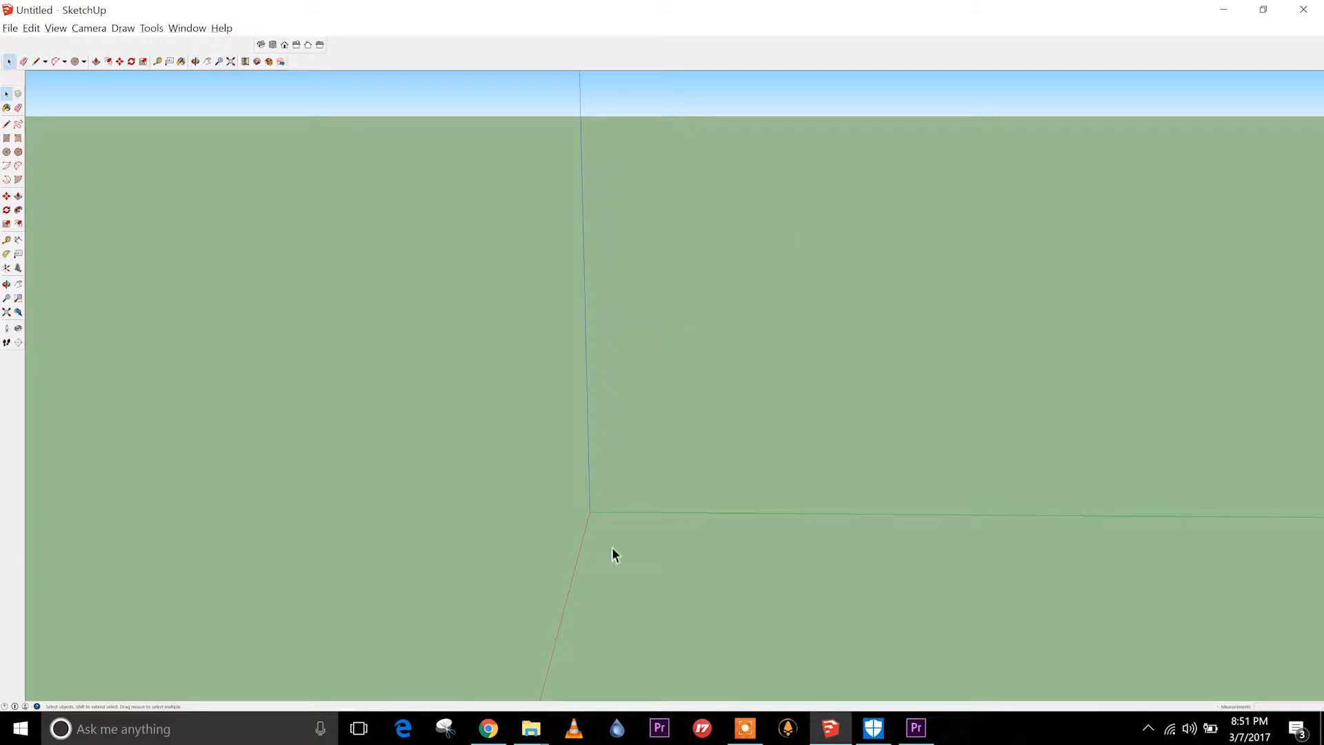
# - Select the Circle tool from the left toolbar
pyautogui.click(8, 153)
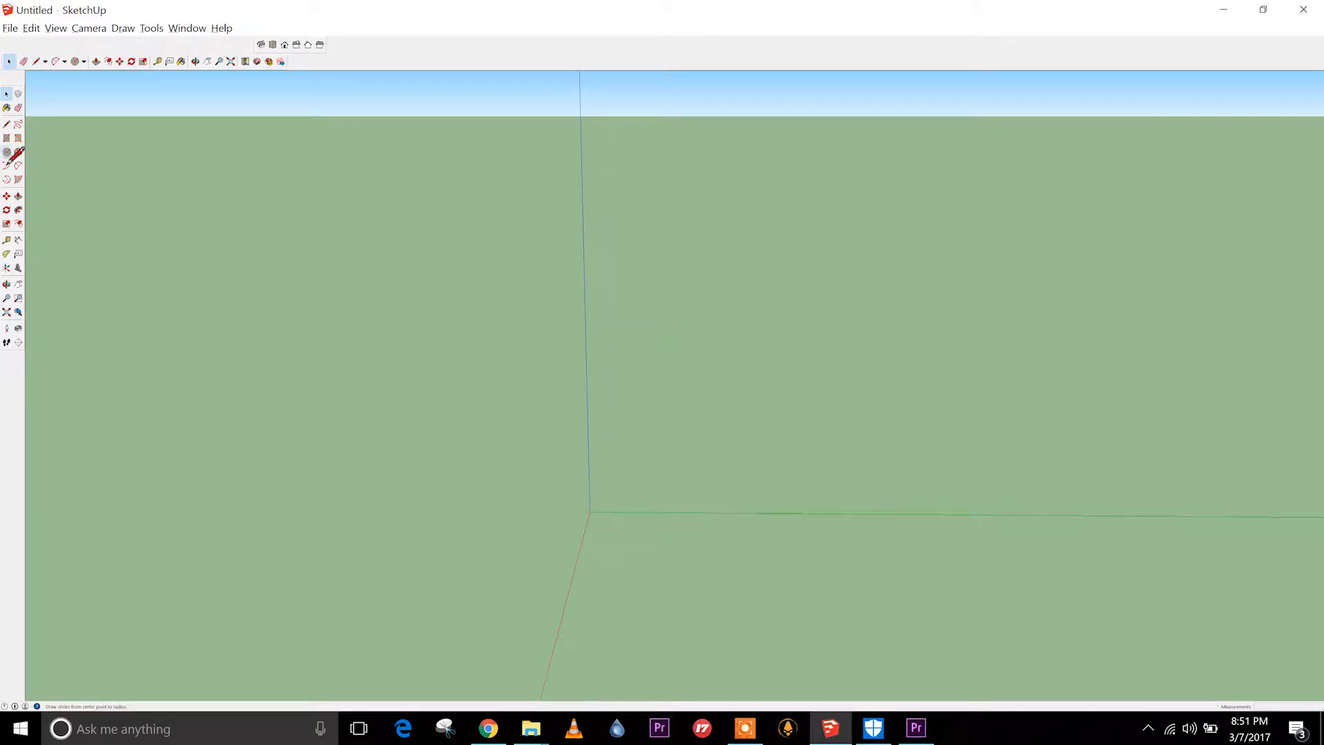
# - Draw a circle centred on the origin and push/pull it up into a tall cylinder
pyautogui.click(74, 61)
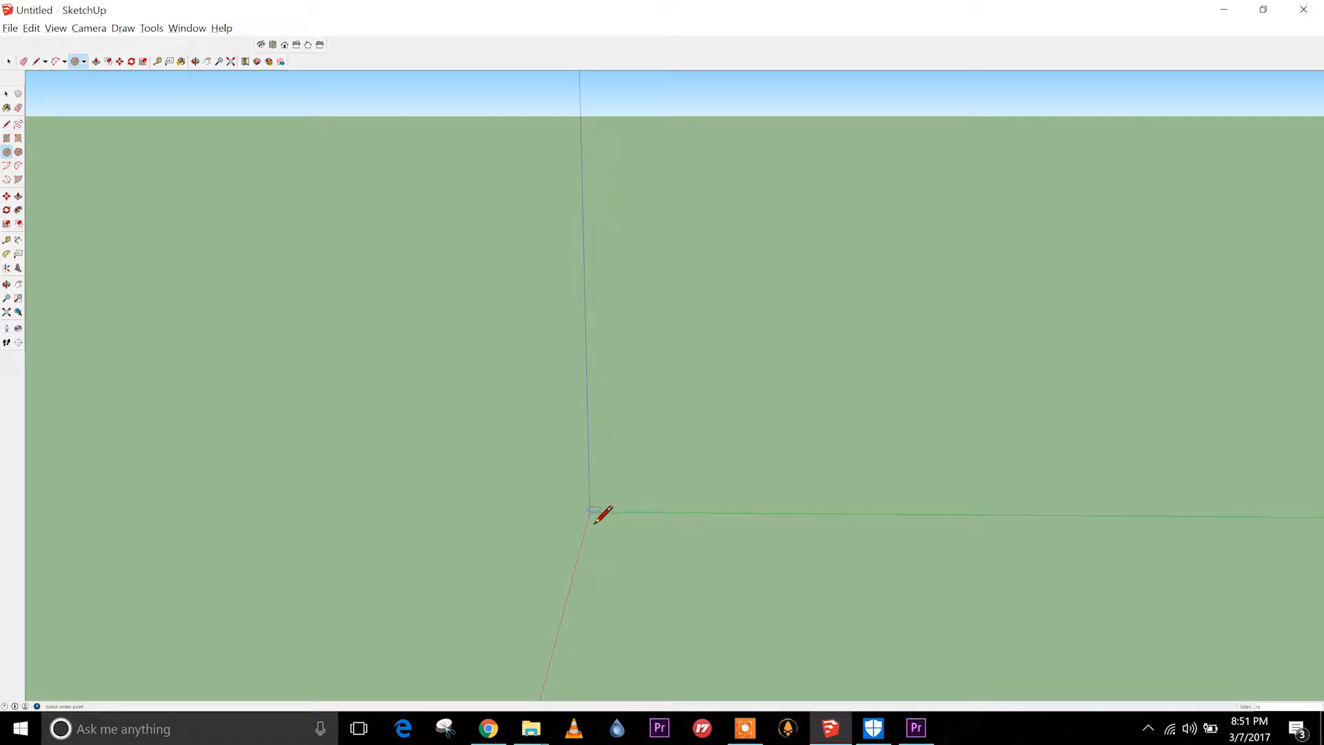
pyautogui.moveTo(590, 511); pyautogui.dragTo(646, 540)
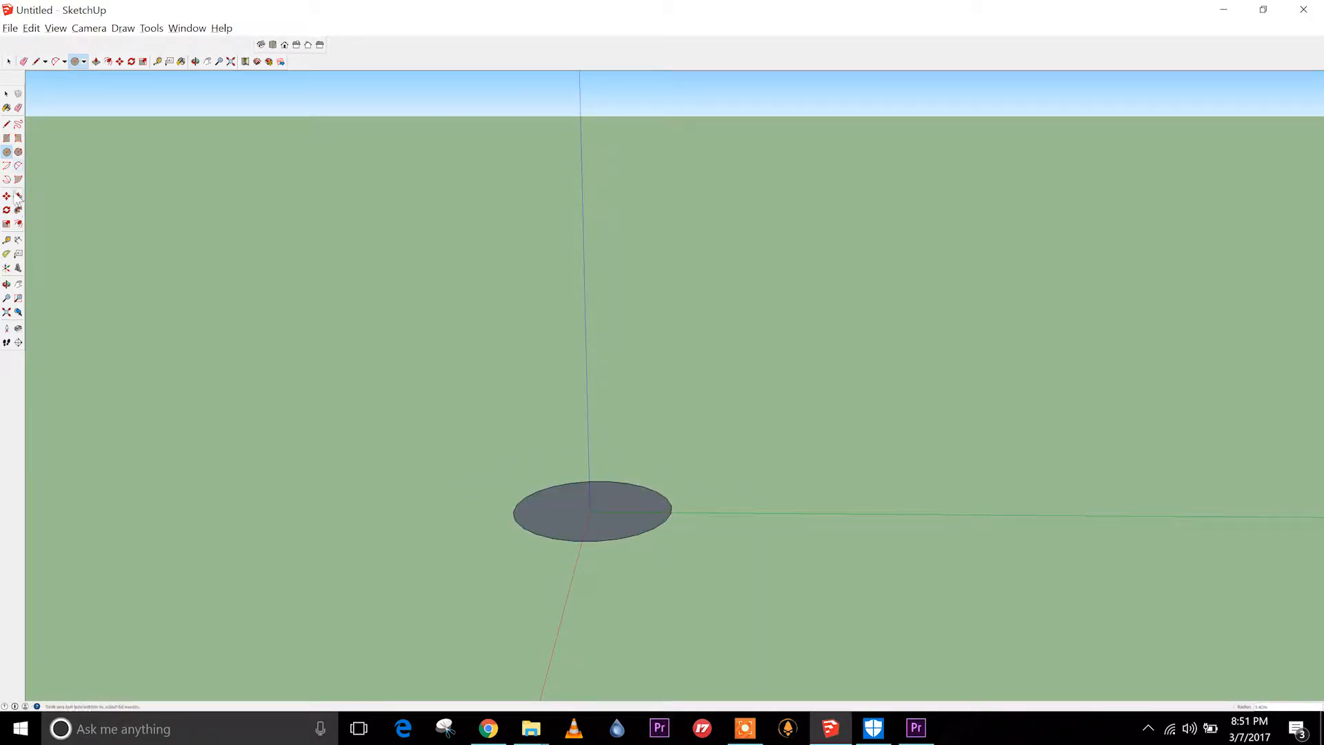
pyautogui.click(96, 61)
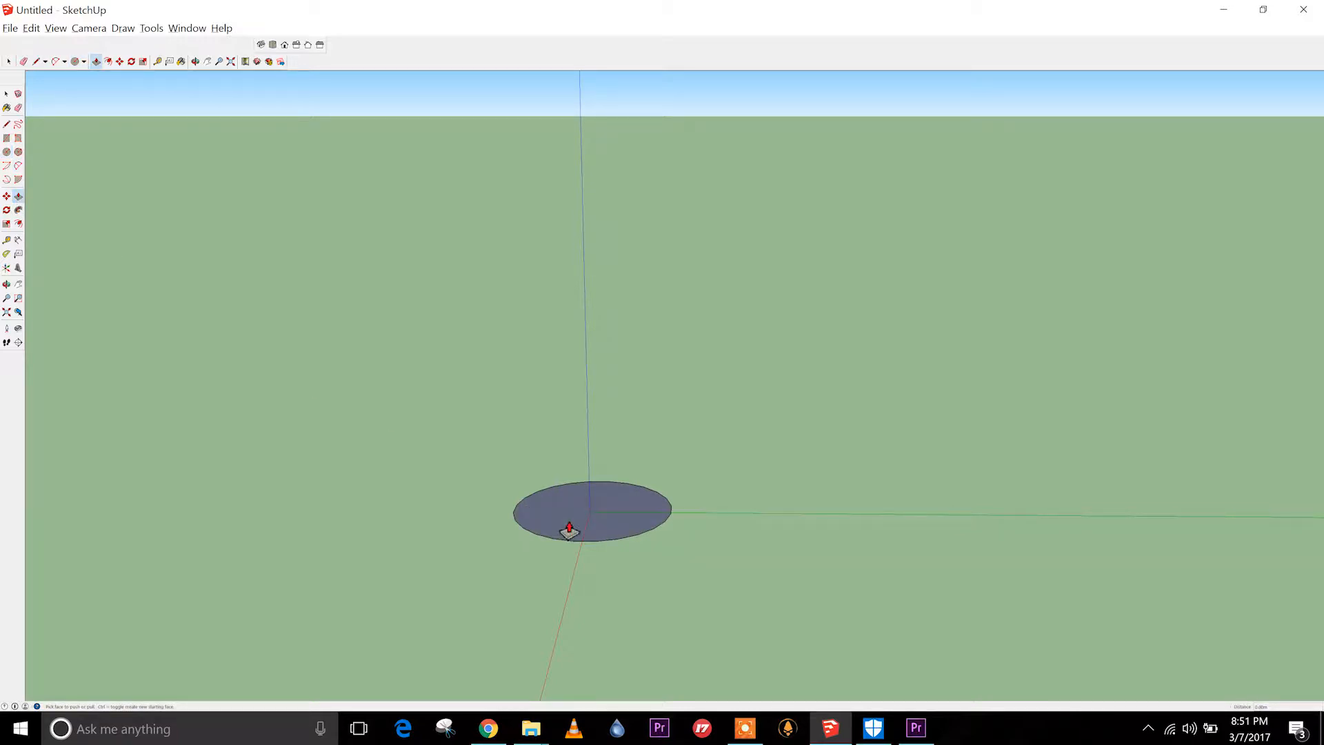
pyautogui.moveTo(570, 530); pyautogui.dragTo(537, 199)
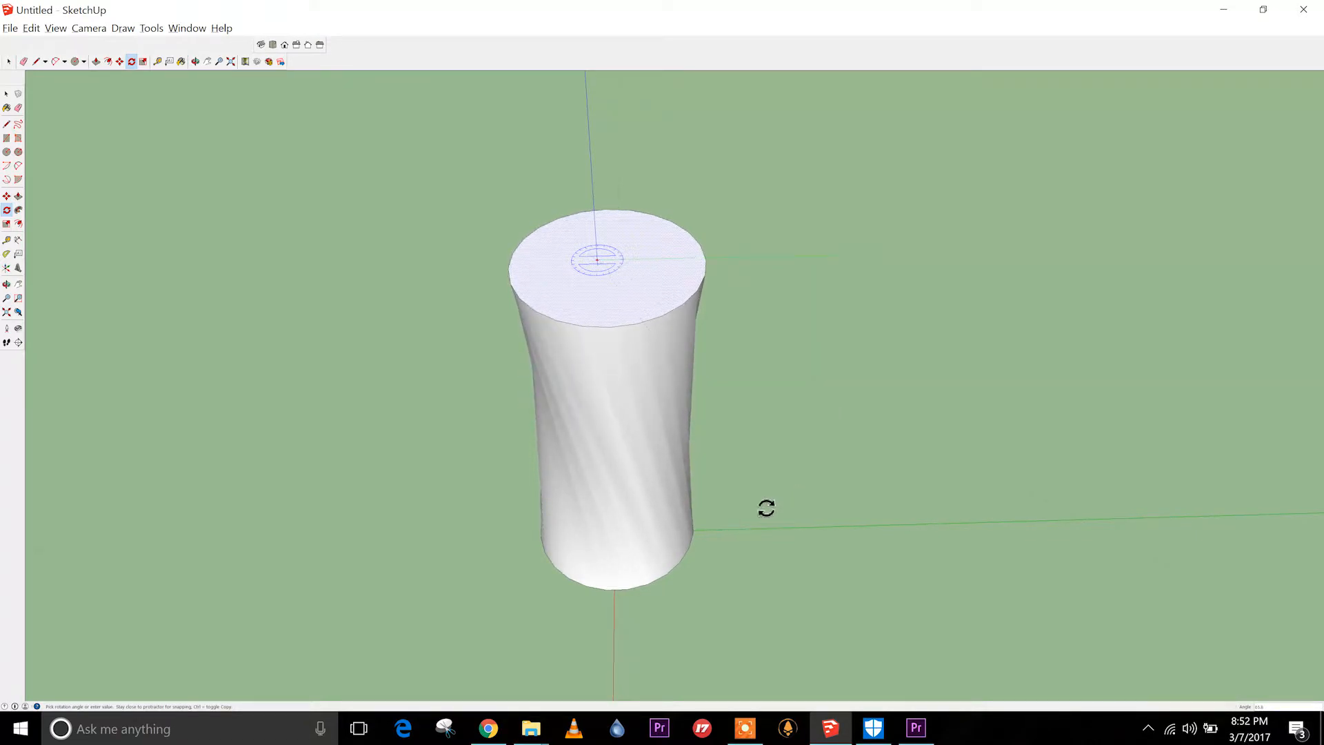
# - Rotate the cylinder's top face to twist it, then orbit to inspect the spiral
pyautogui.moveTo(766, 508); pyautogui.dragTo(676, 553)
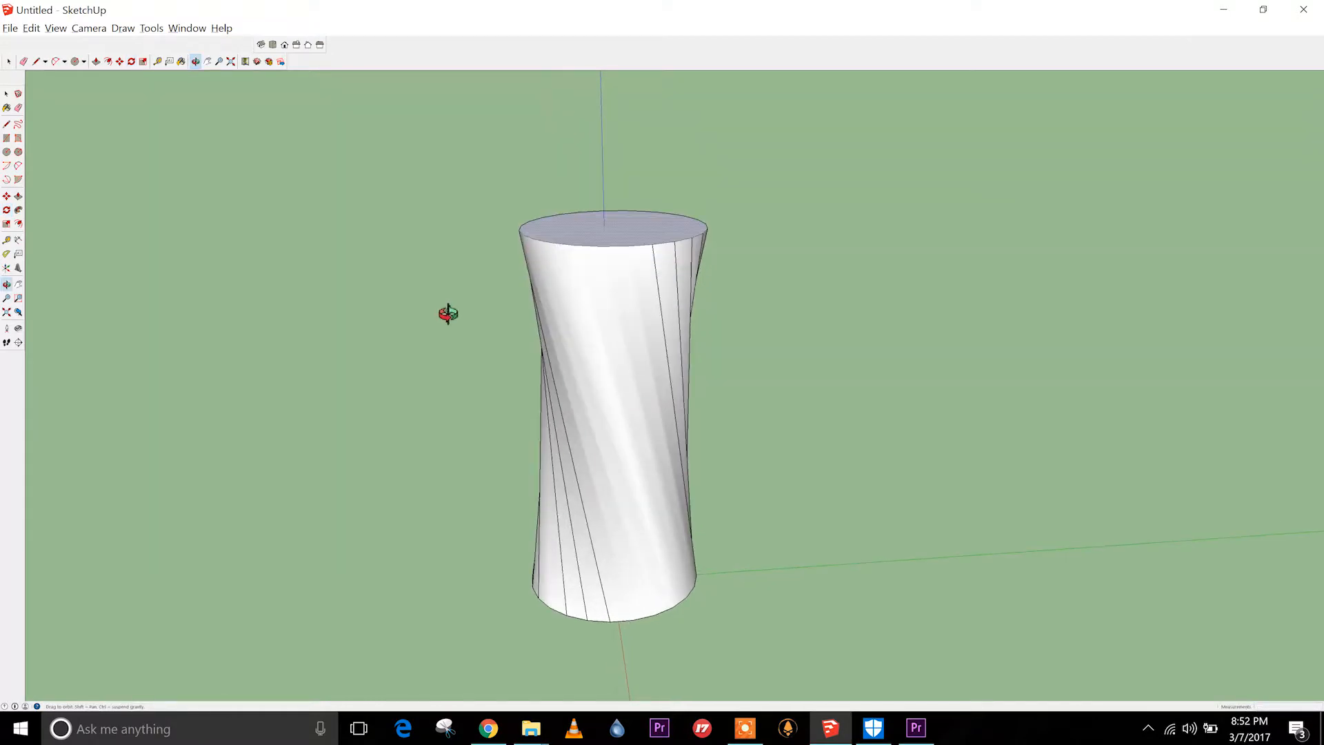
pyautogui.moveTo(448, 313); pyautogui.dragTo(640, 203)
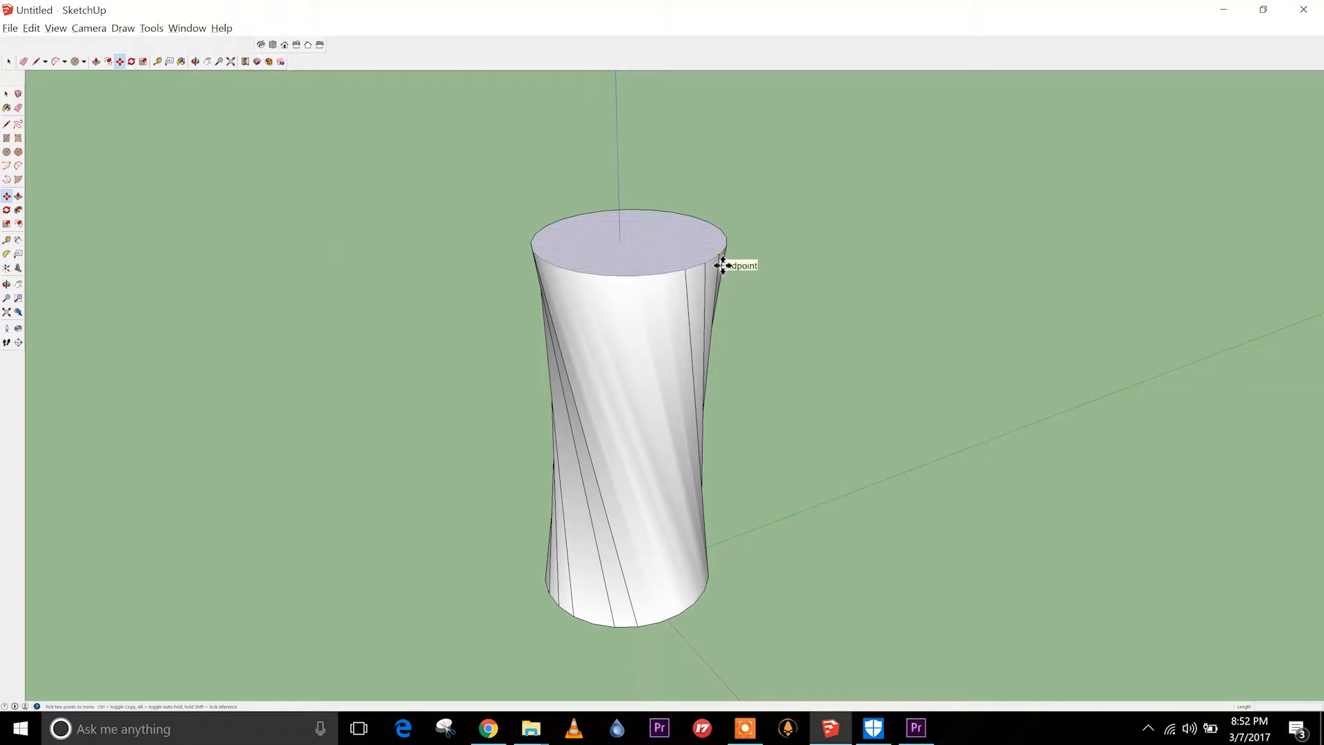
# - Move the top face sideways back and forth, ending back over the base
pyautogui.moveTo(722, 264); pyautogui.dragTo(918, 316)
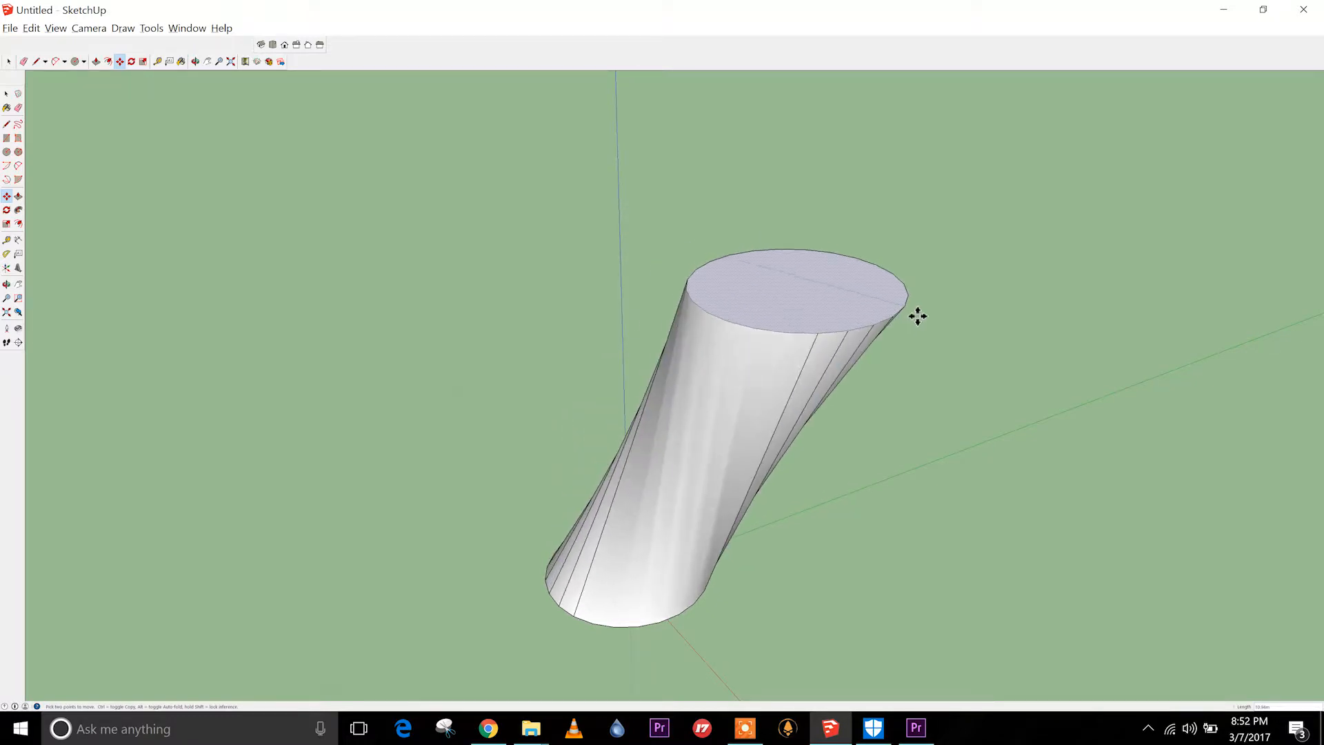
pyautogui.moveTo(917, 316); pyautogui.dragTo(868, 240)
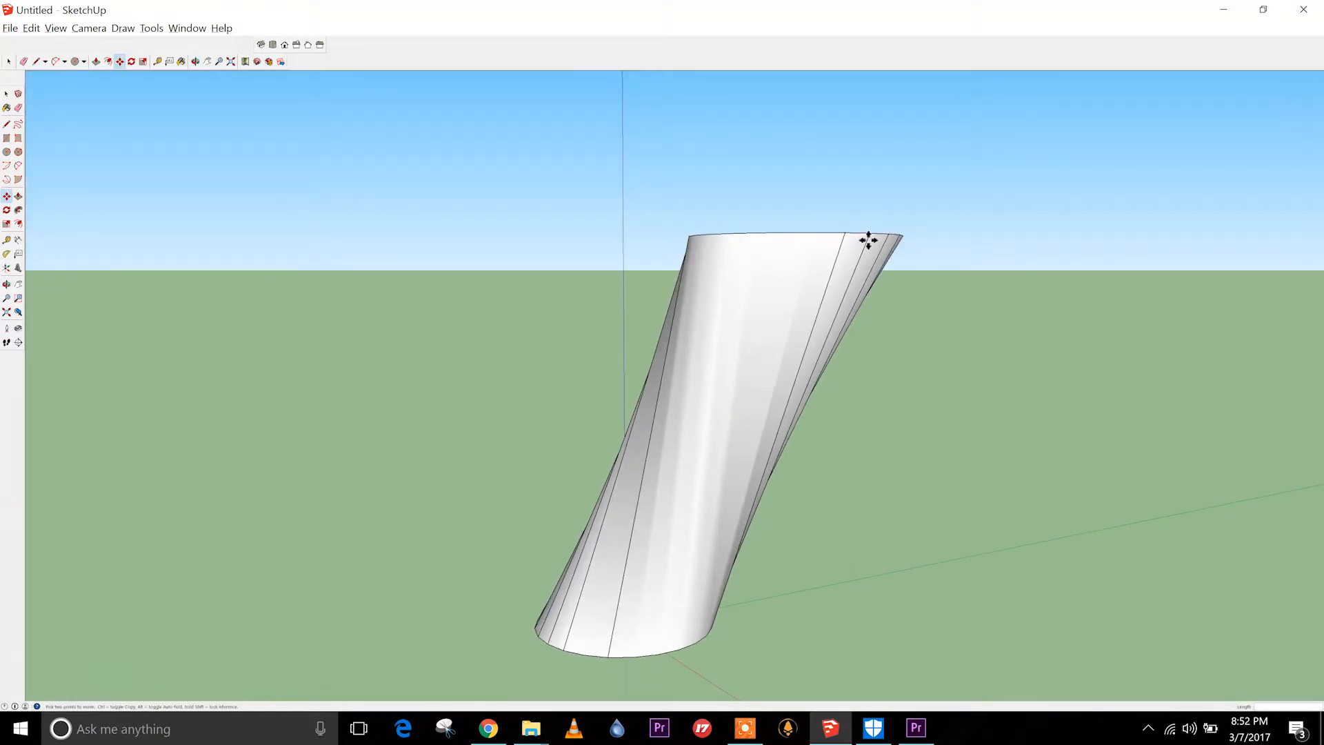
pyautogui.moveTo(865, 240); pyautogui.dragTo(628, 463)
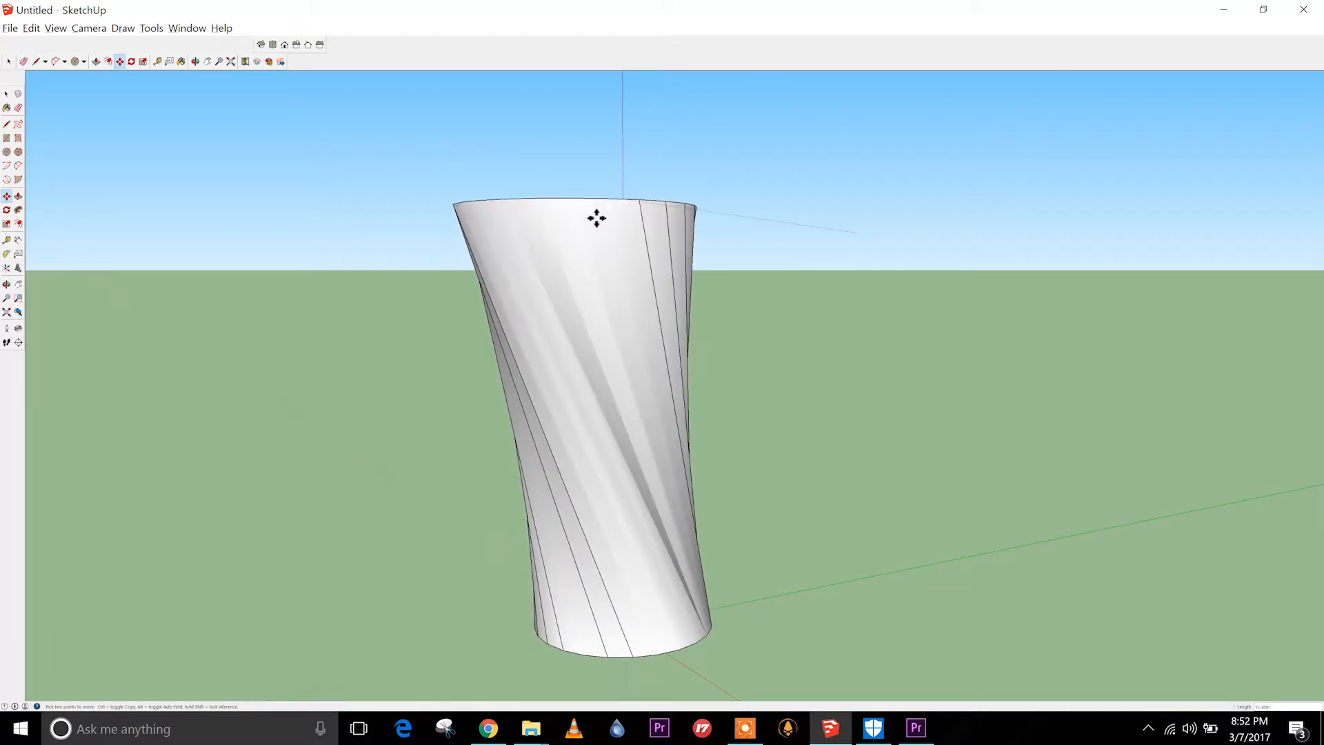
pyautogui.moveTo(596, 218); pyautogui.dragTo(891, 260)
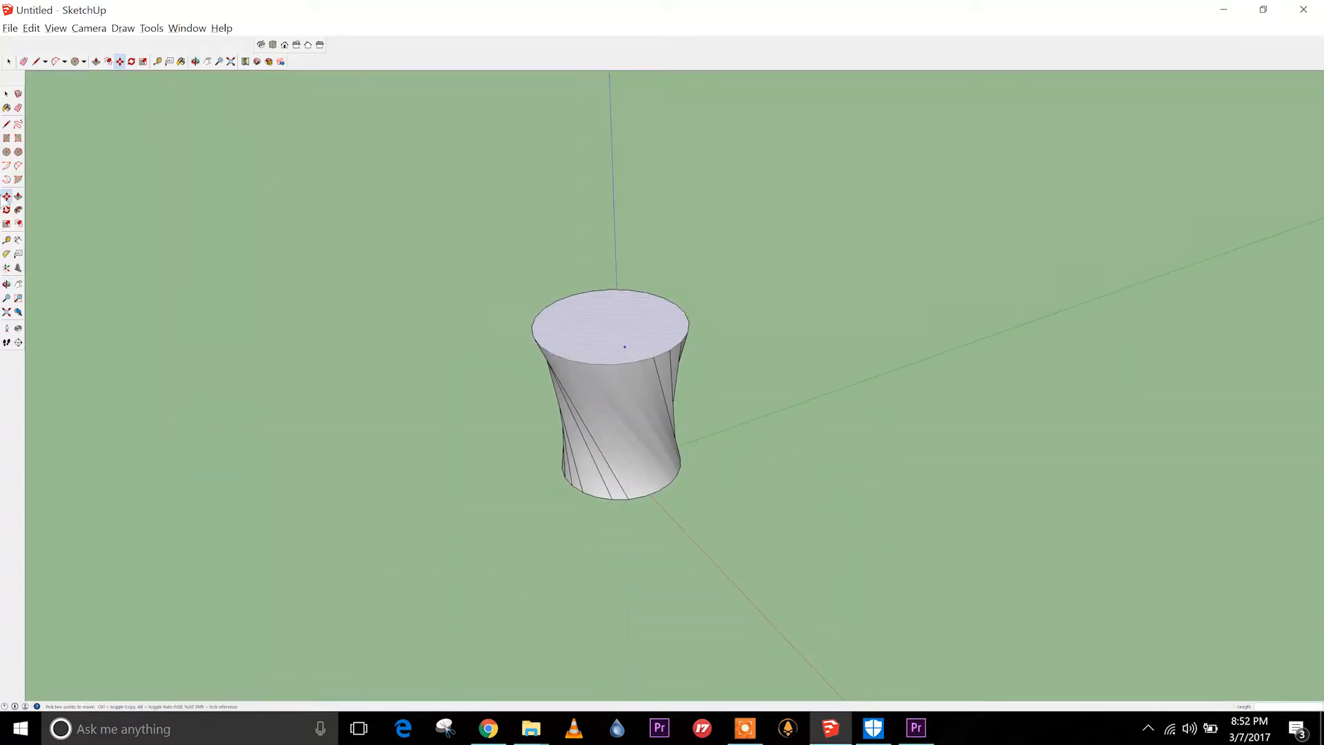
# - Draw a rectangle on the ground beside the twisted tower
pyautogui.click(64, 60)
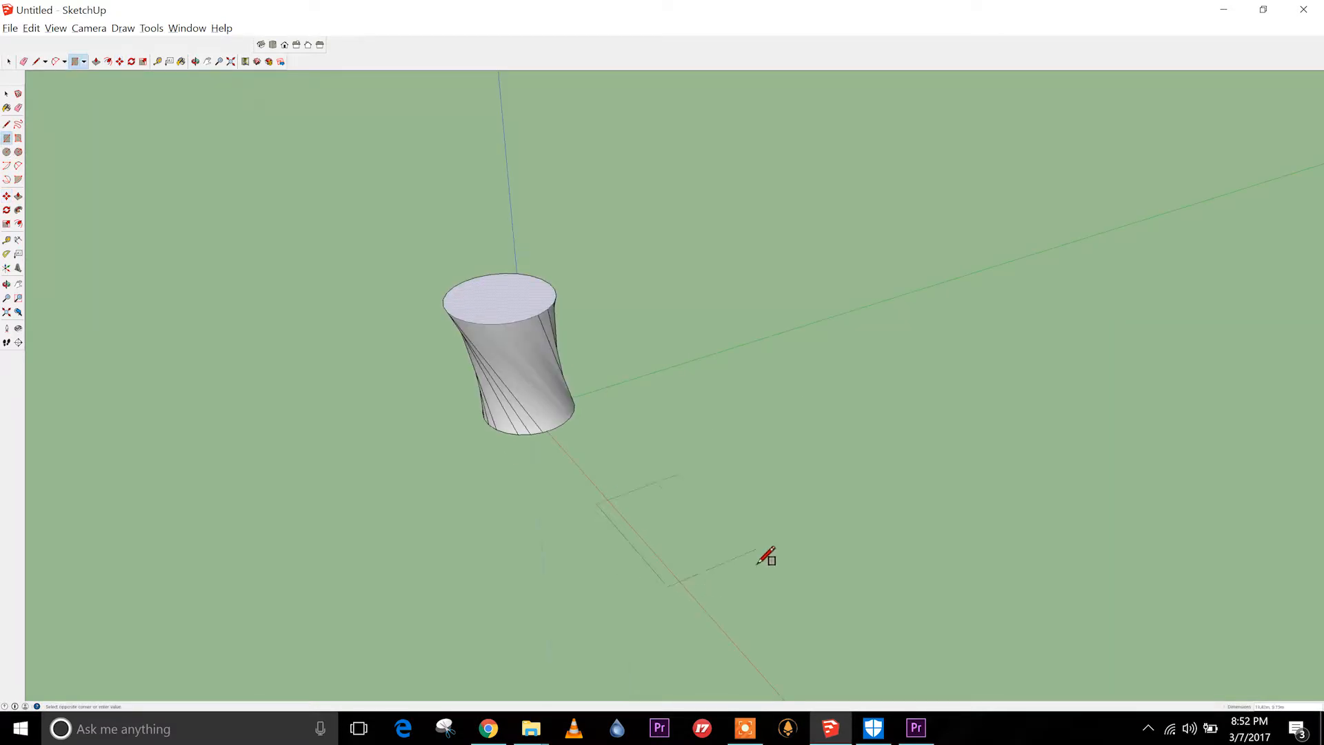
pyautogui.click(98, 61)
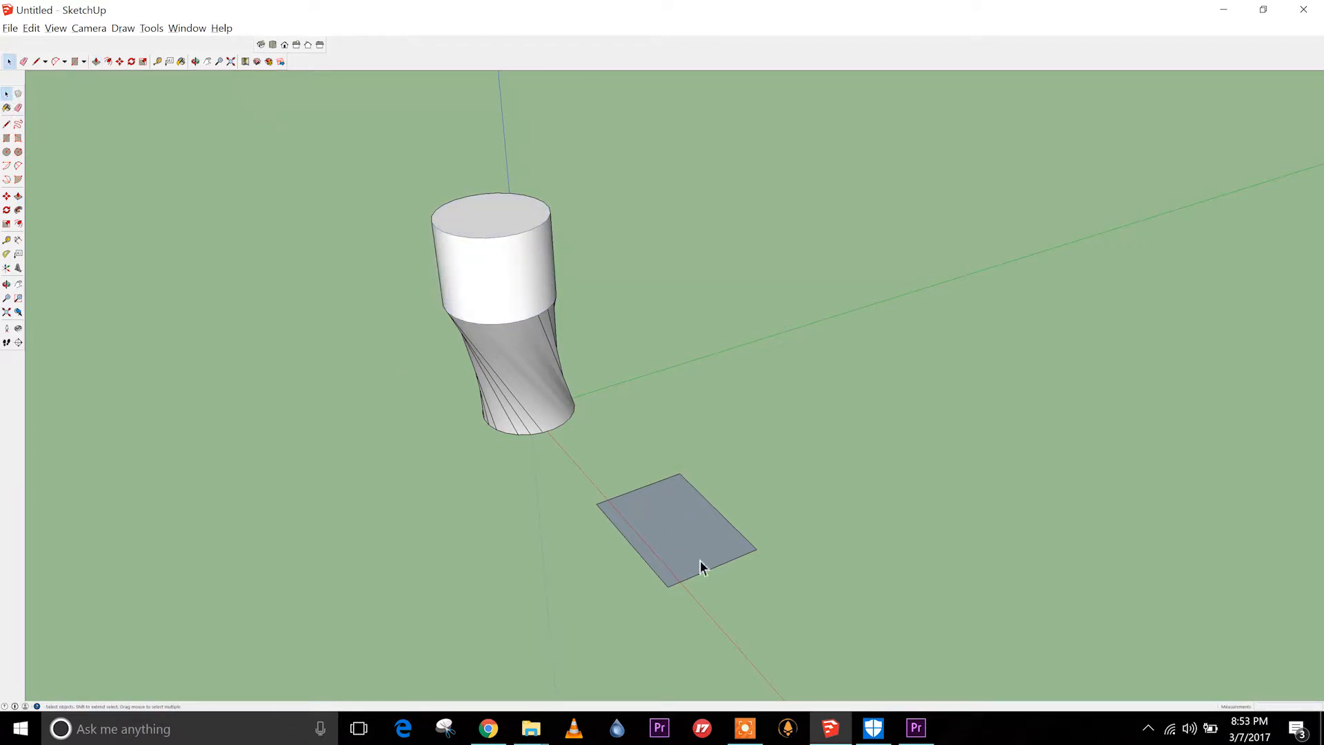
pyautogui.click(96, 62)
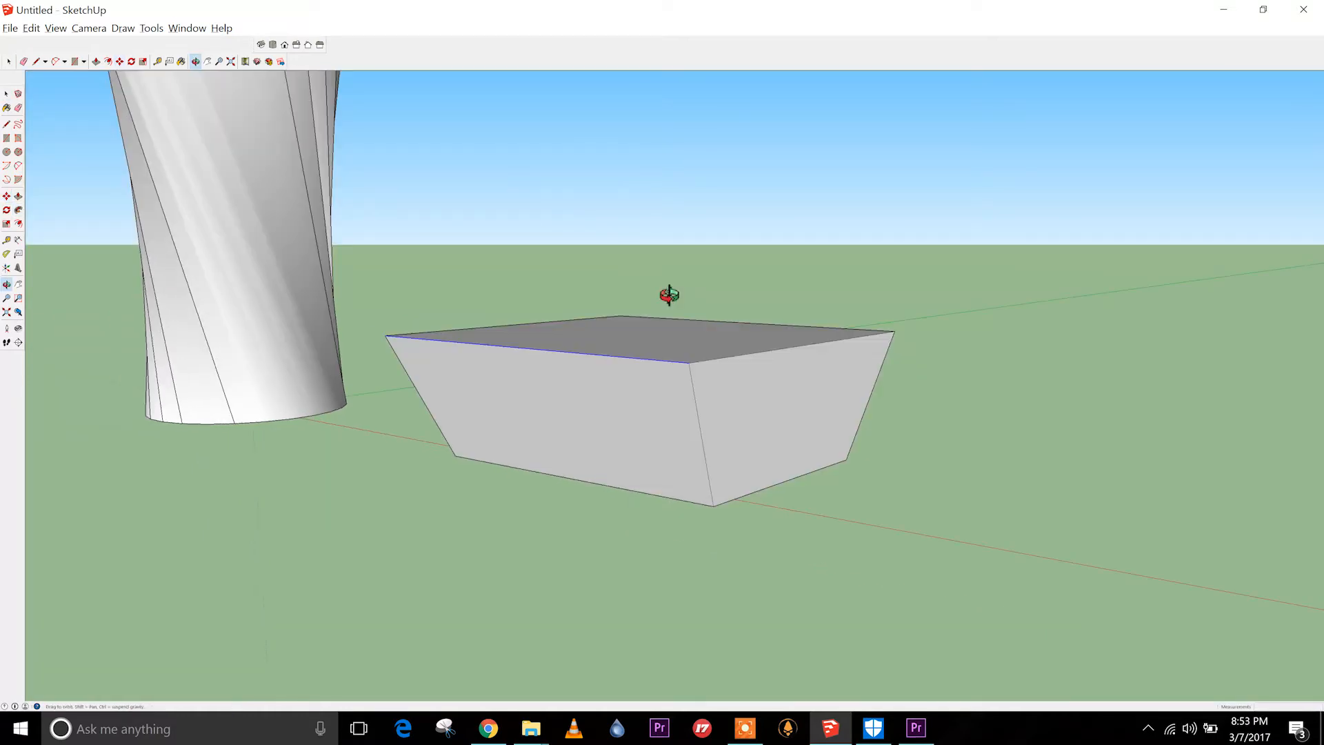
# - Orbit around the box to check its slanted sides
pyautogui.moveTo(670, 294); pyautogui.dragTo(770, 460)
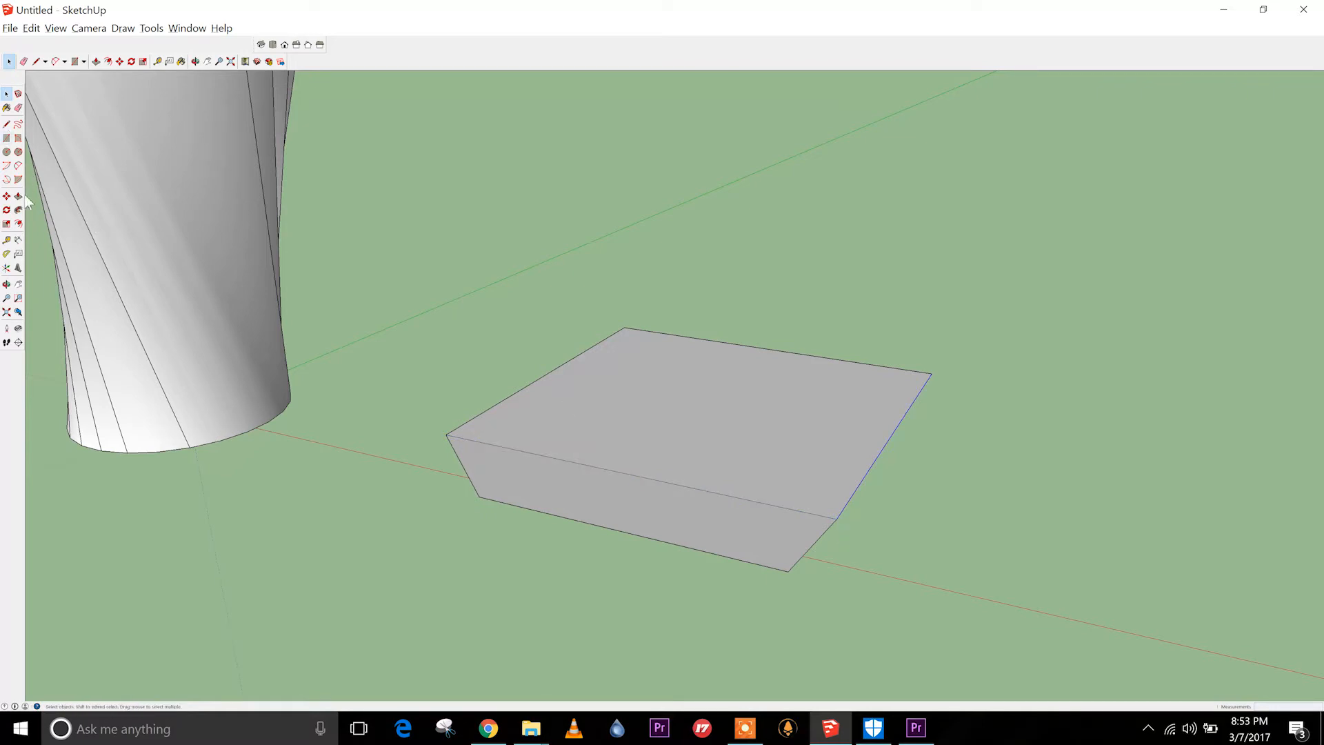
# - Shift the slab's top edge outward and orbit to review the steeper end
pyautogui.click(8, 200)
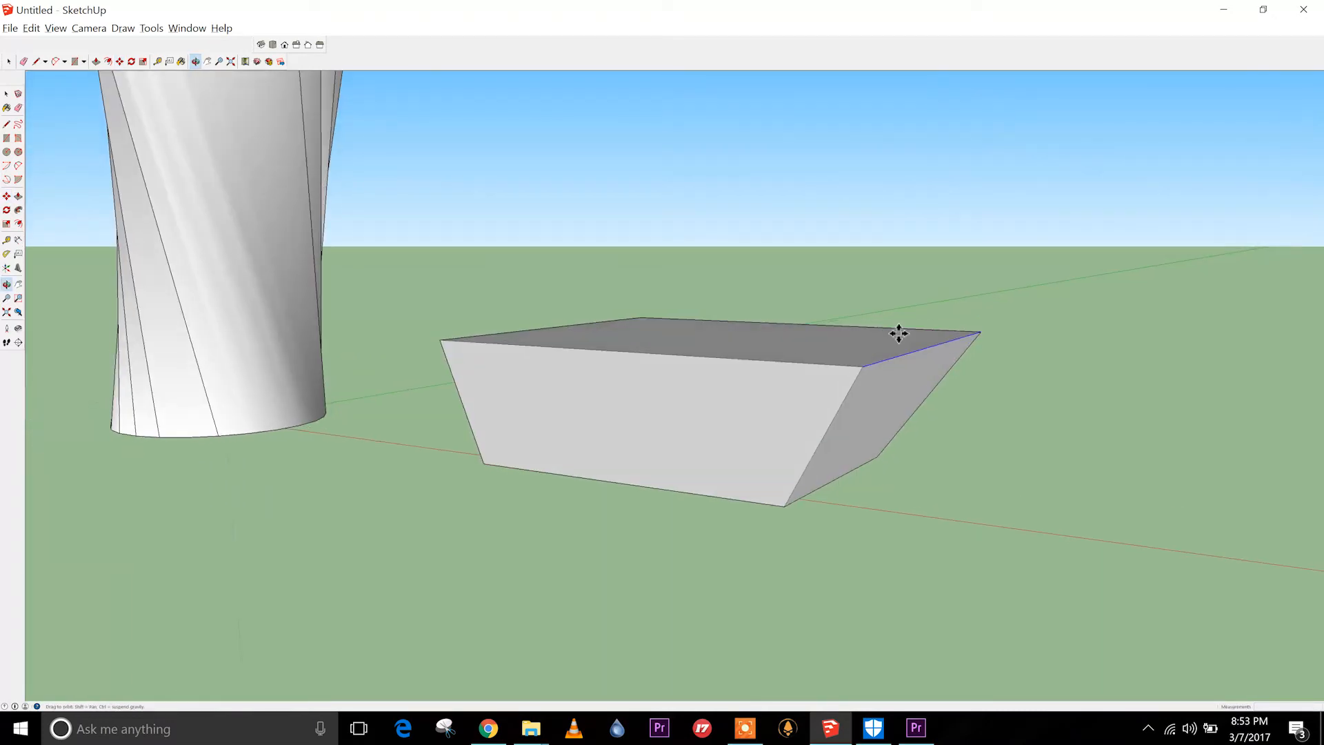
pyautogui.moveTo(898, 334); pyautogui.dragTo(734, 242)
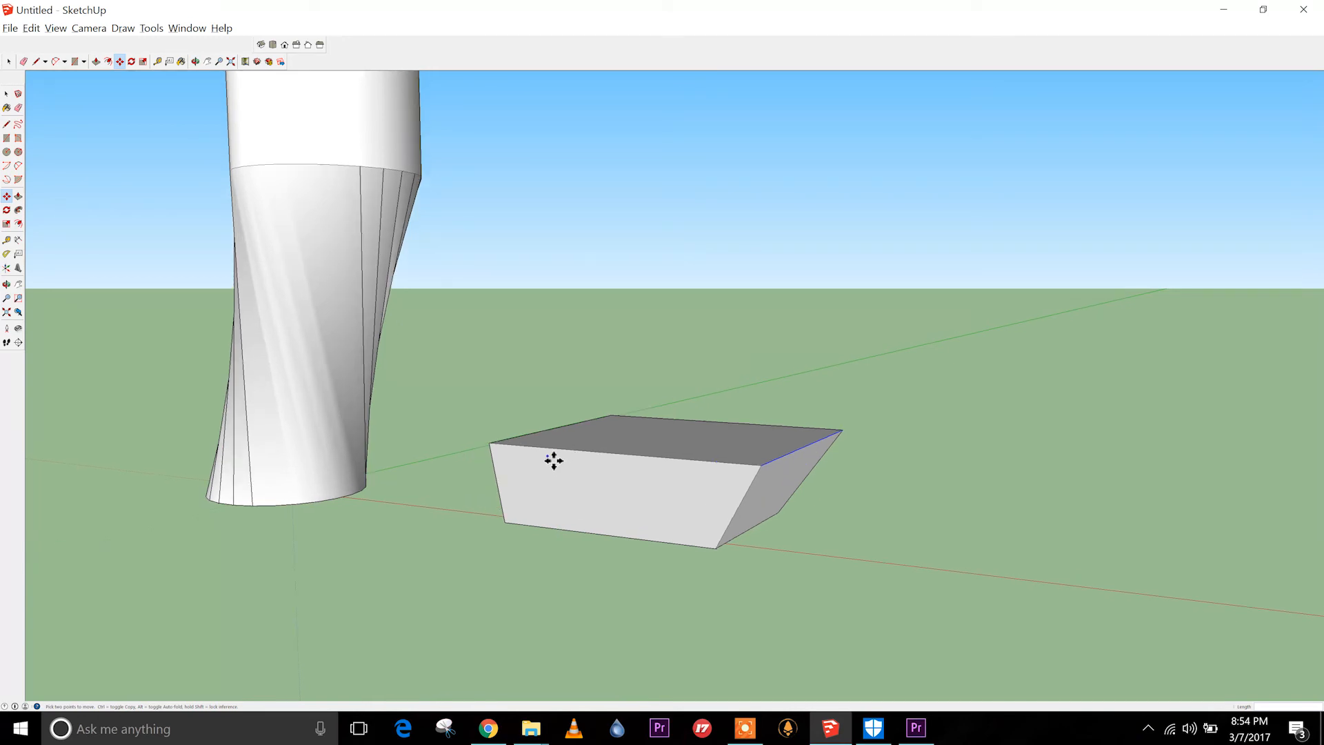
pyautogui.moveTo(707, 549)
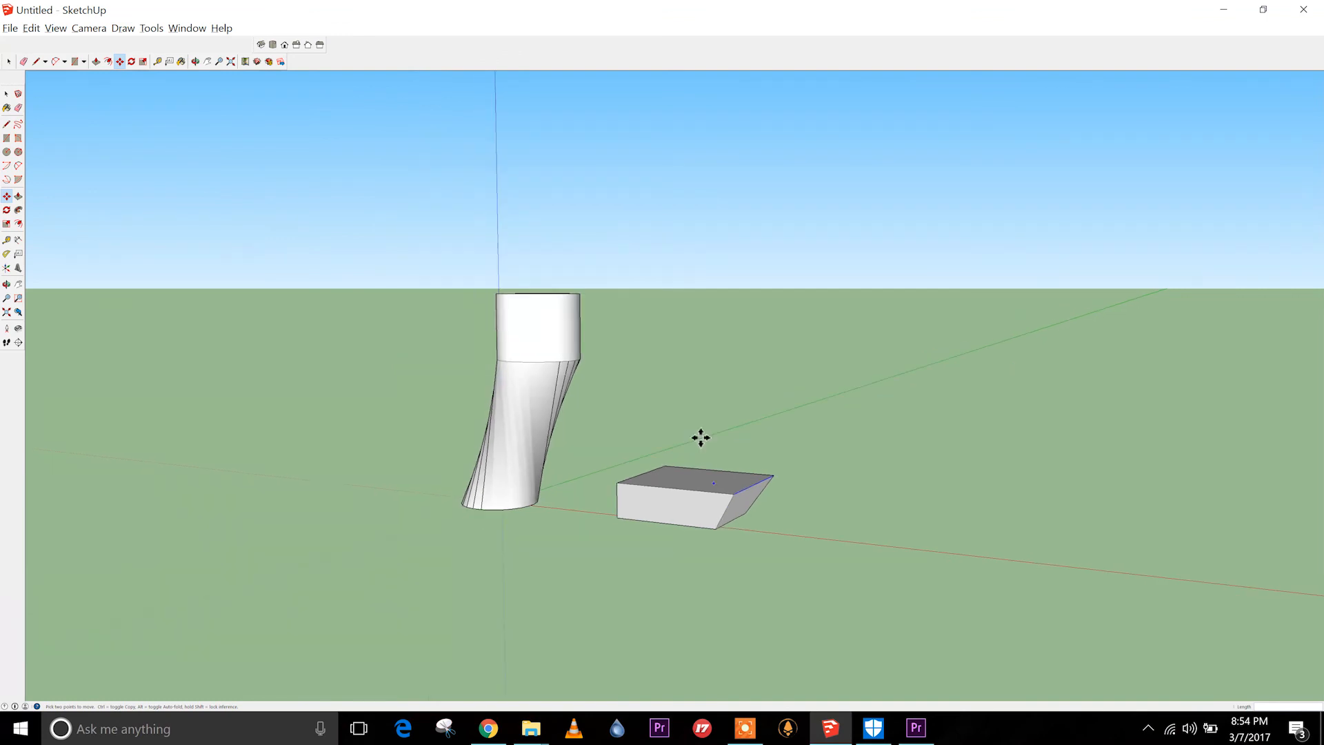
pyautogui.scroll(3)
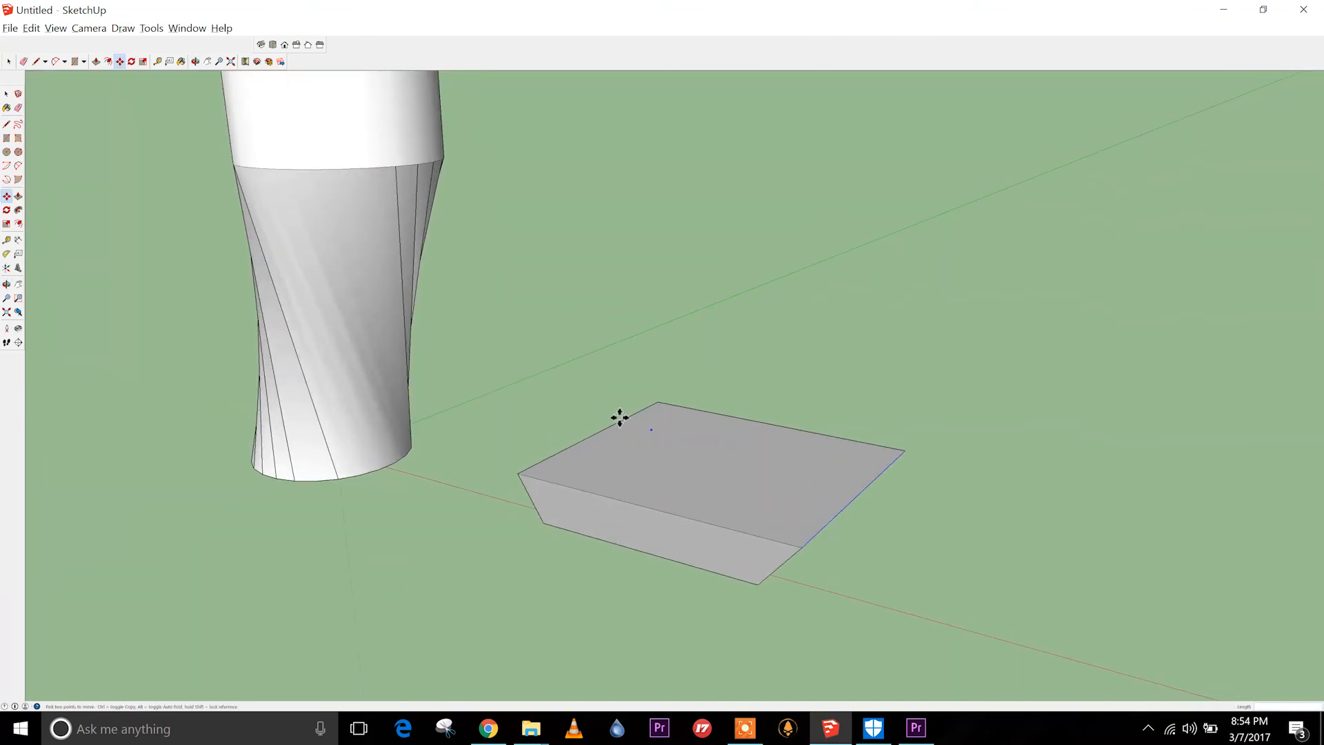